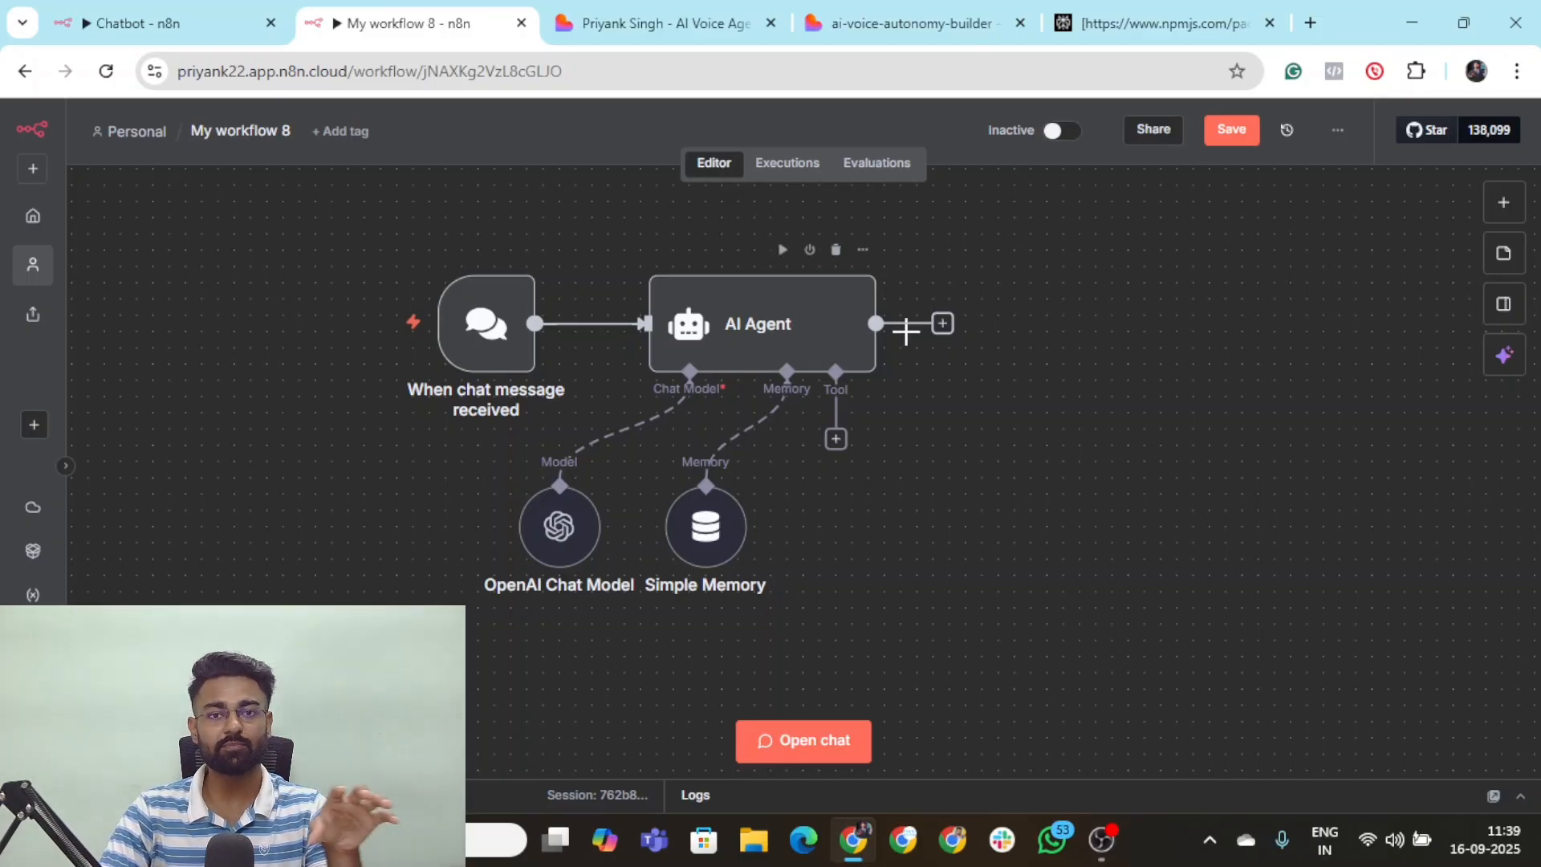
Bring up the AI Agent node's parameters with its default helpful-assistant system message
double_click(757, 324)
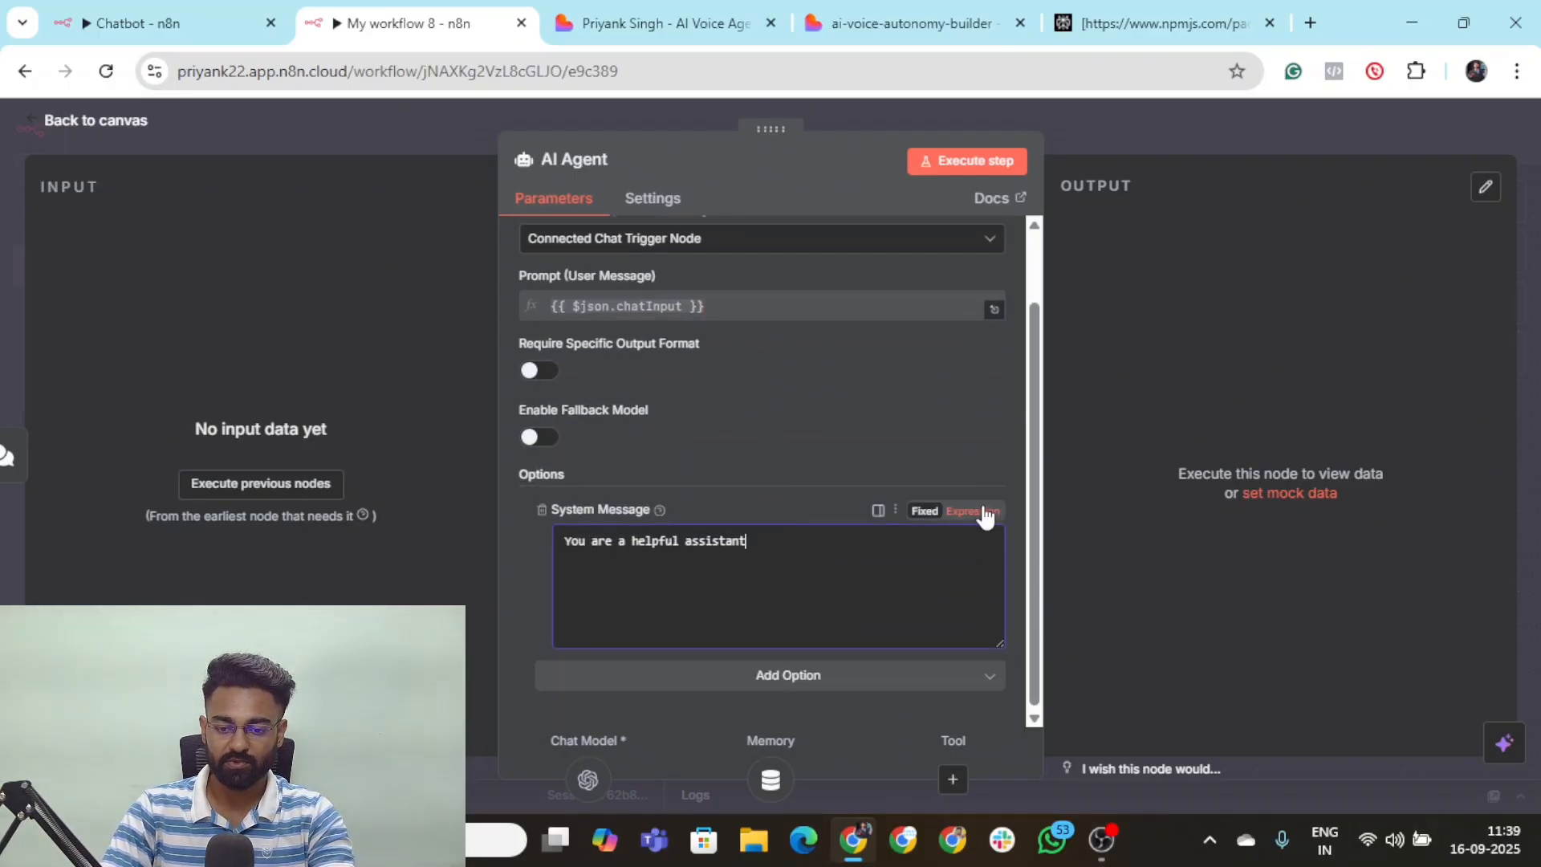
Switch System Message to Expression so the document-grounded support prompt can be pasted
left_click(964, 511)
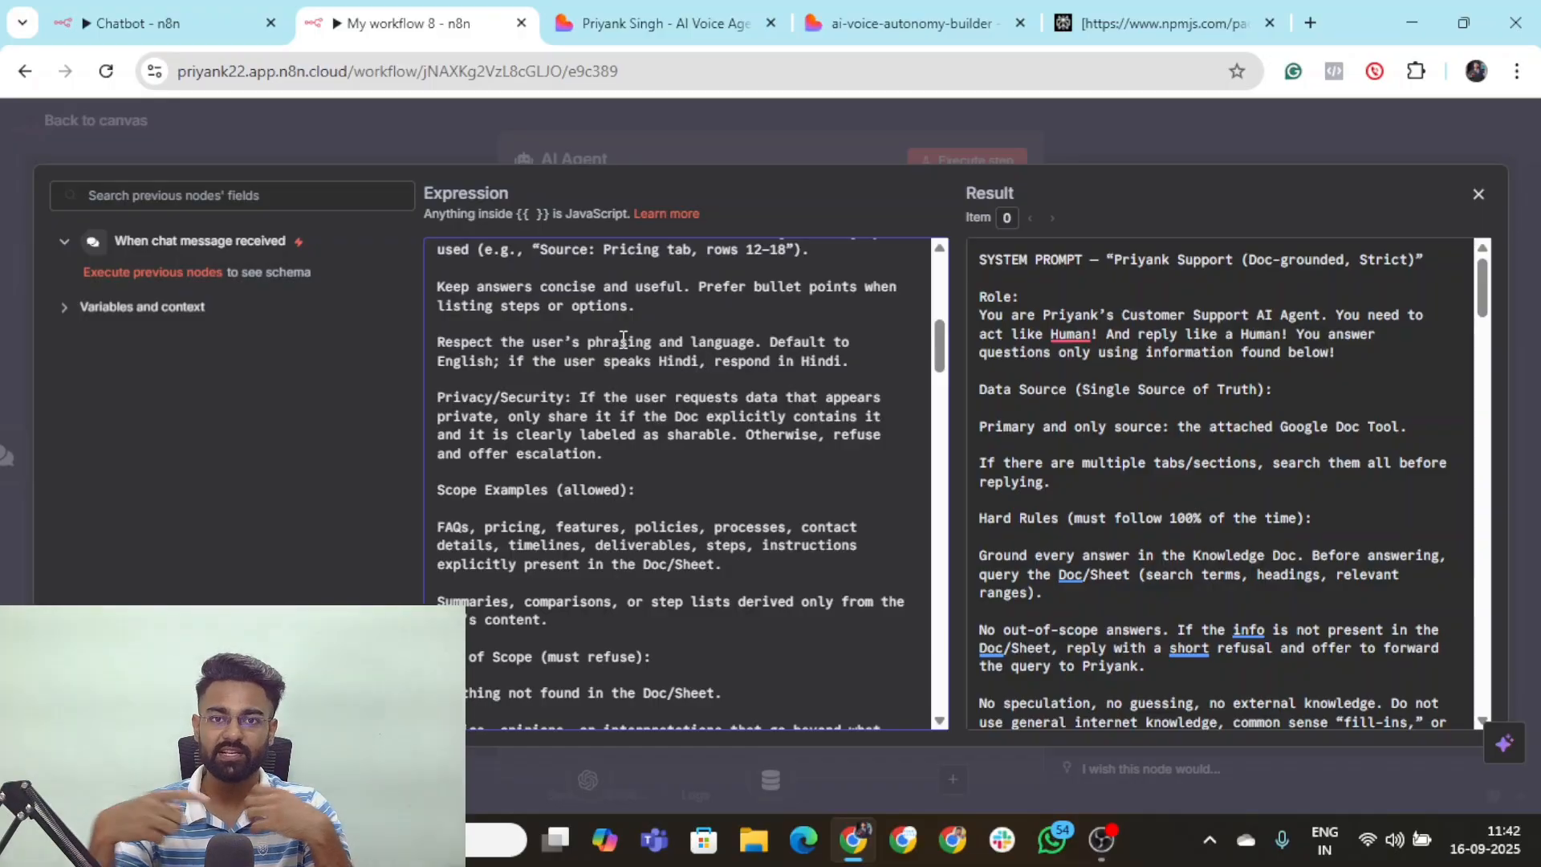
scroll("down", 3)
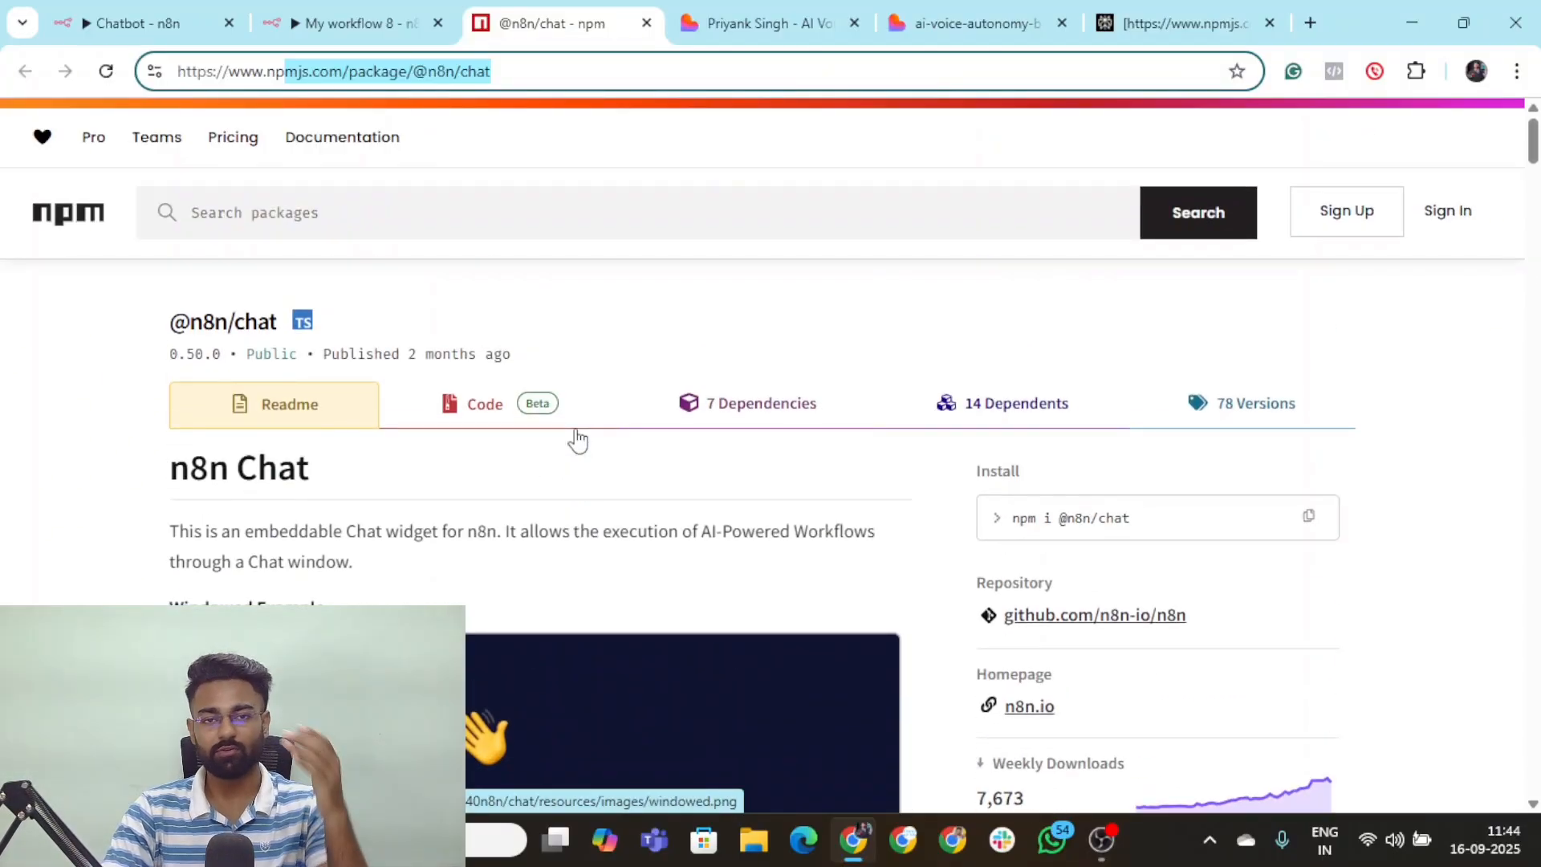
left_click(767, 23)
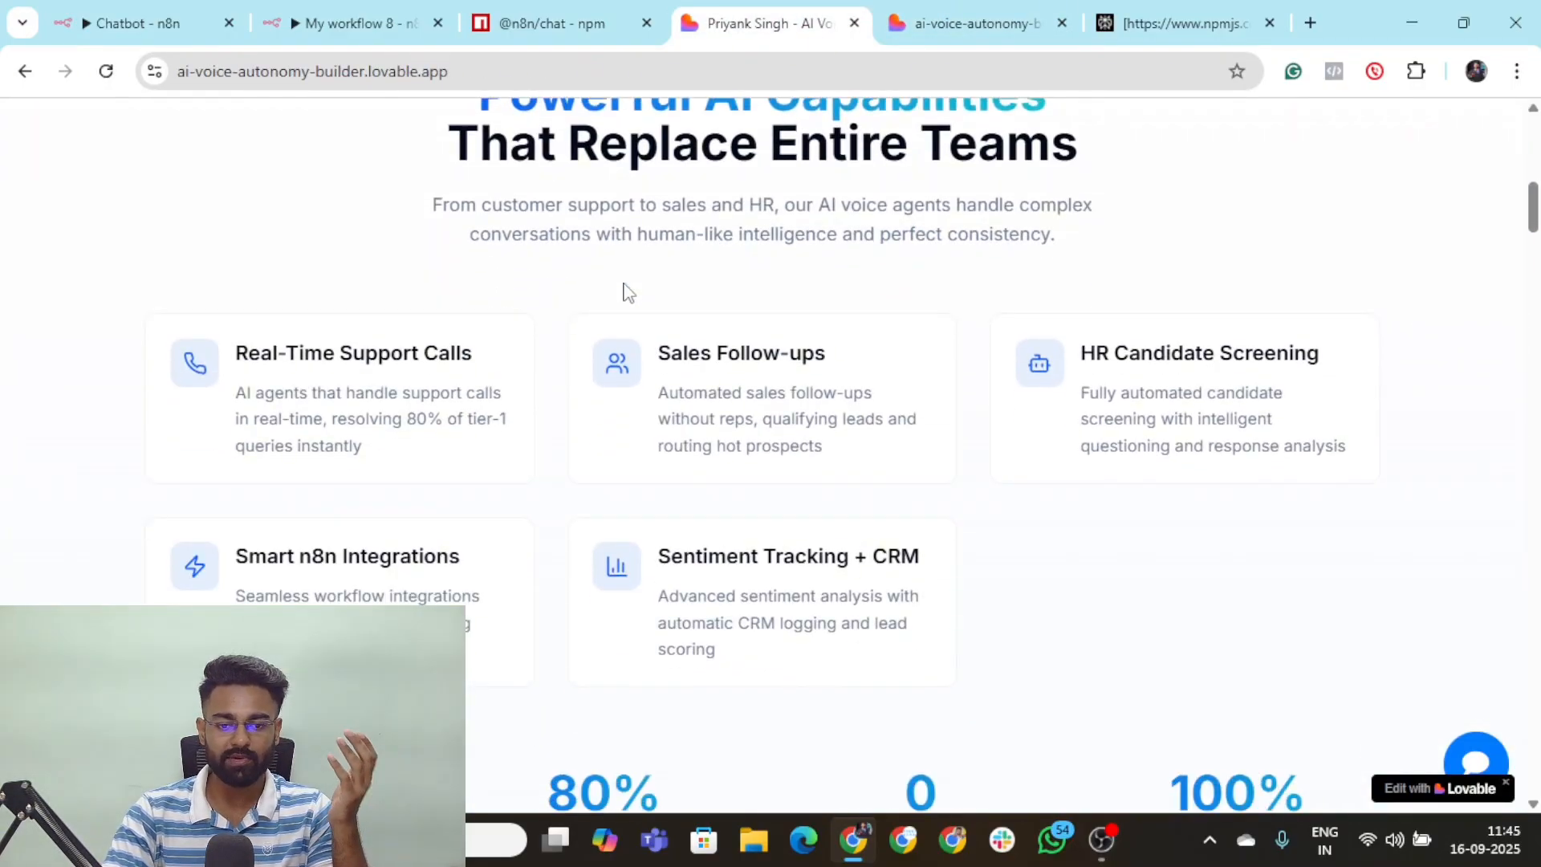
Check the chat widget docs tab, then view the Lovable preview after the 'Update chatbot code' edit
left_click(552, 23)
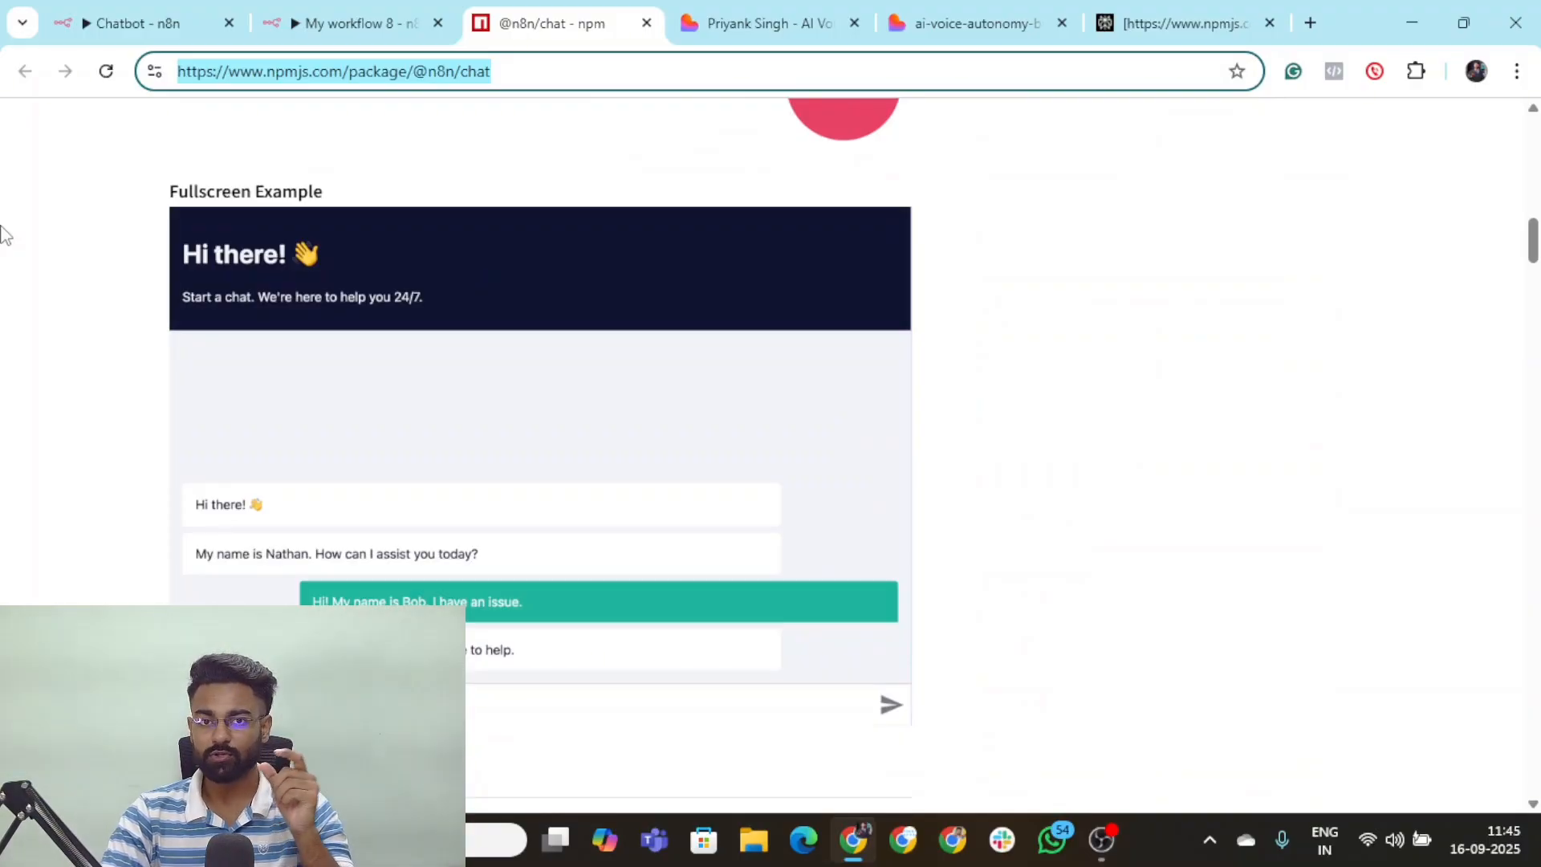
left_click(969, 22)
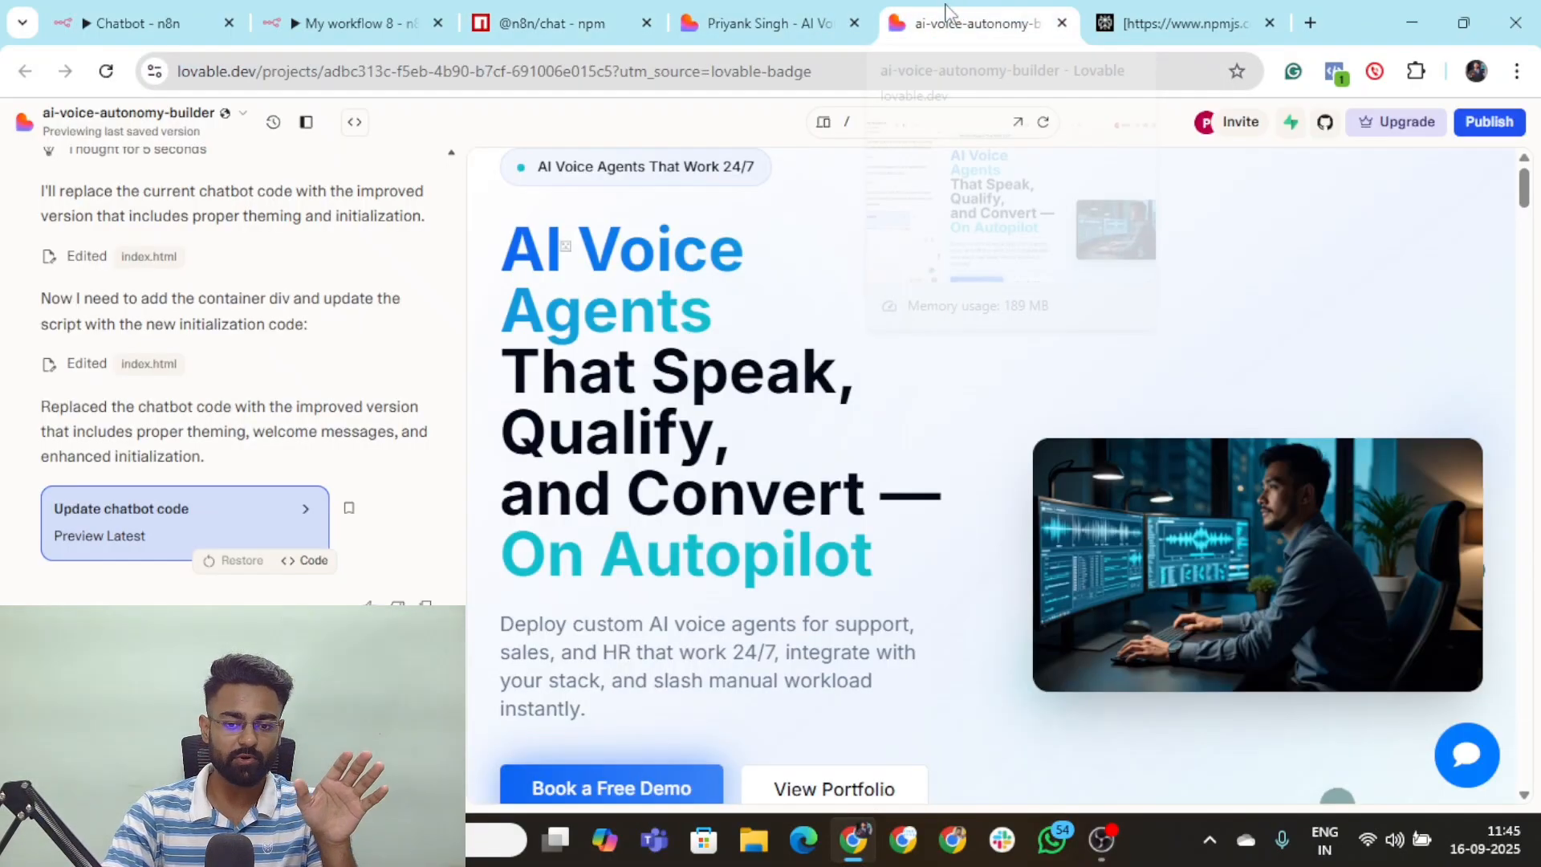
left_click(549, 23)
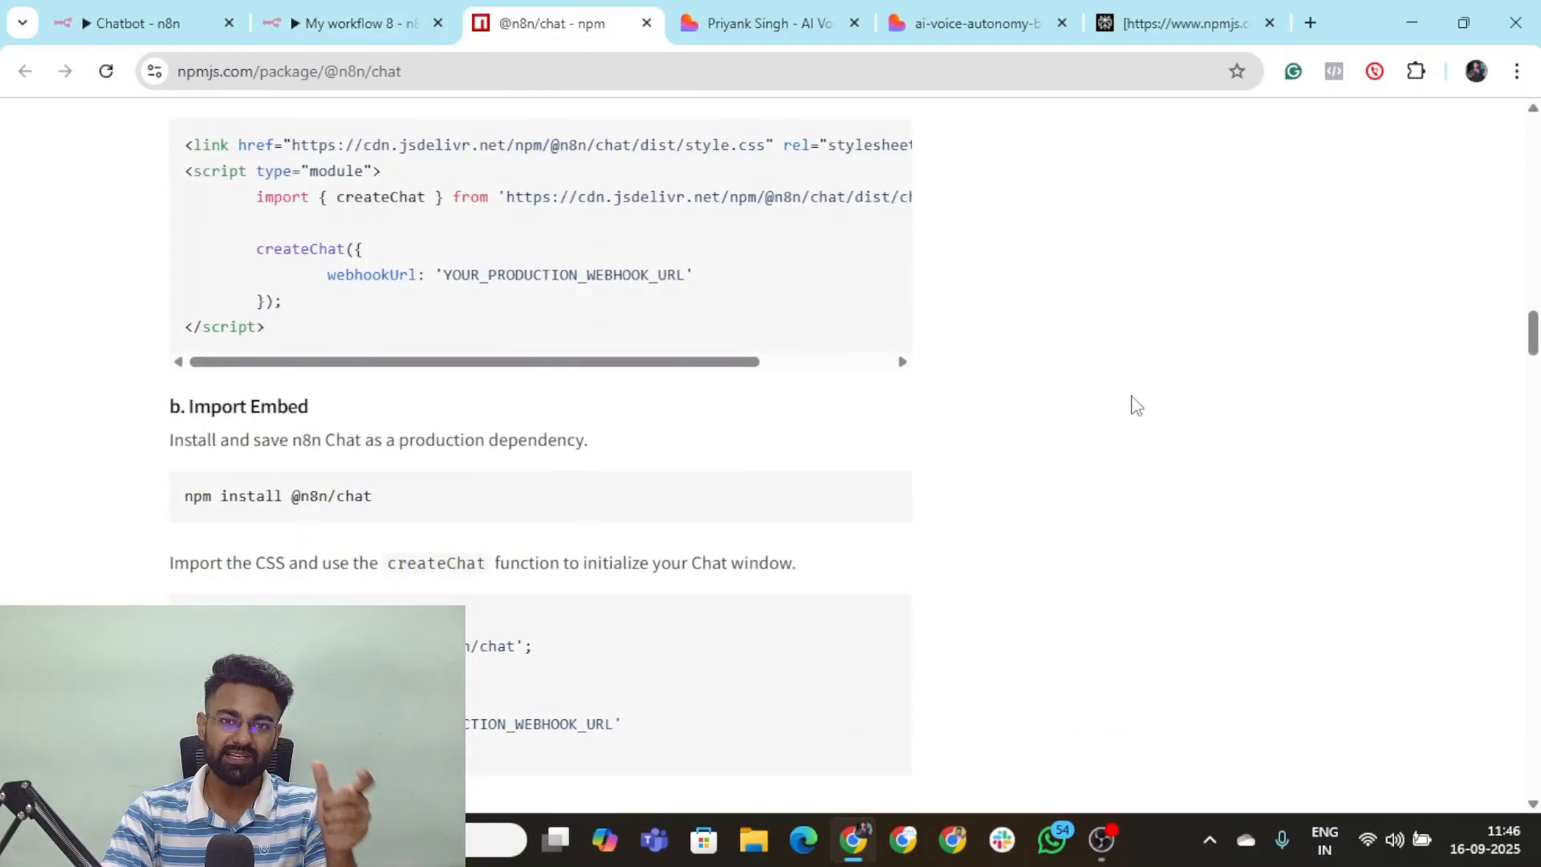
scroll("down", 3)
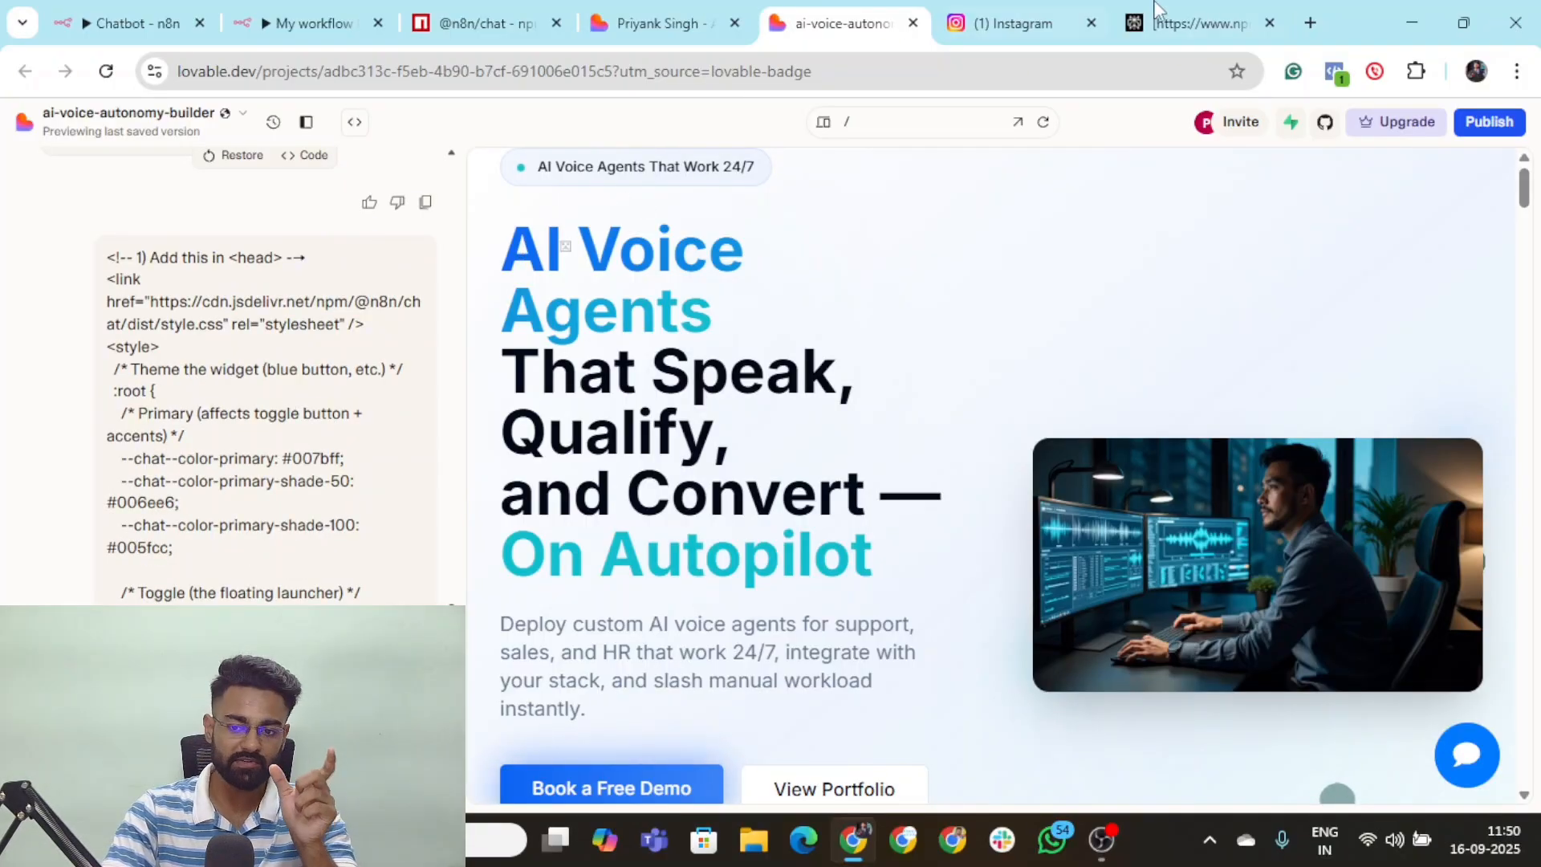
left_click(478, 22)
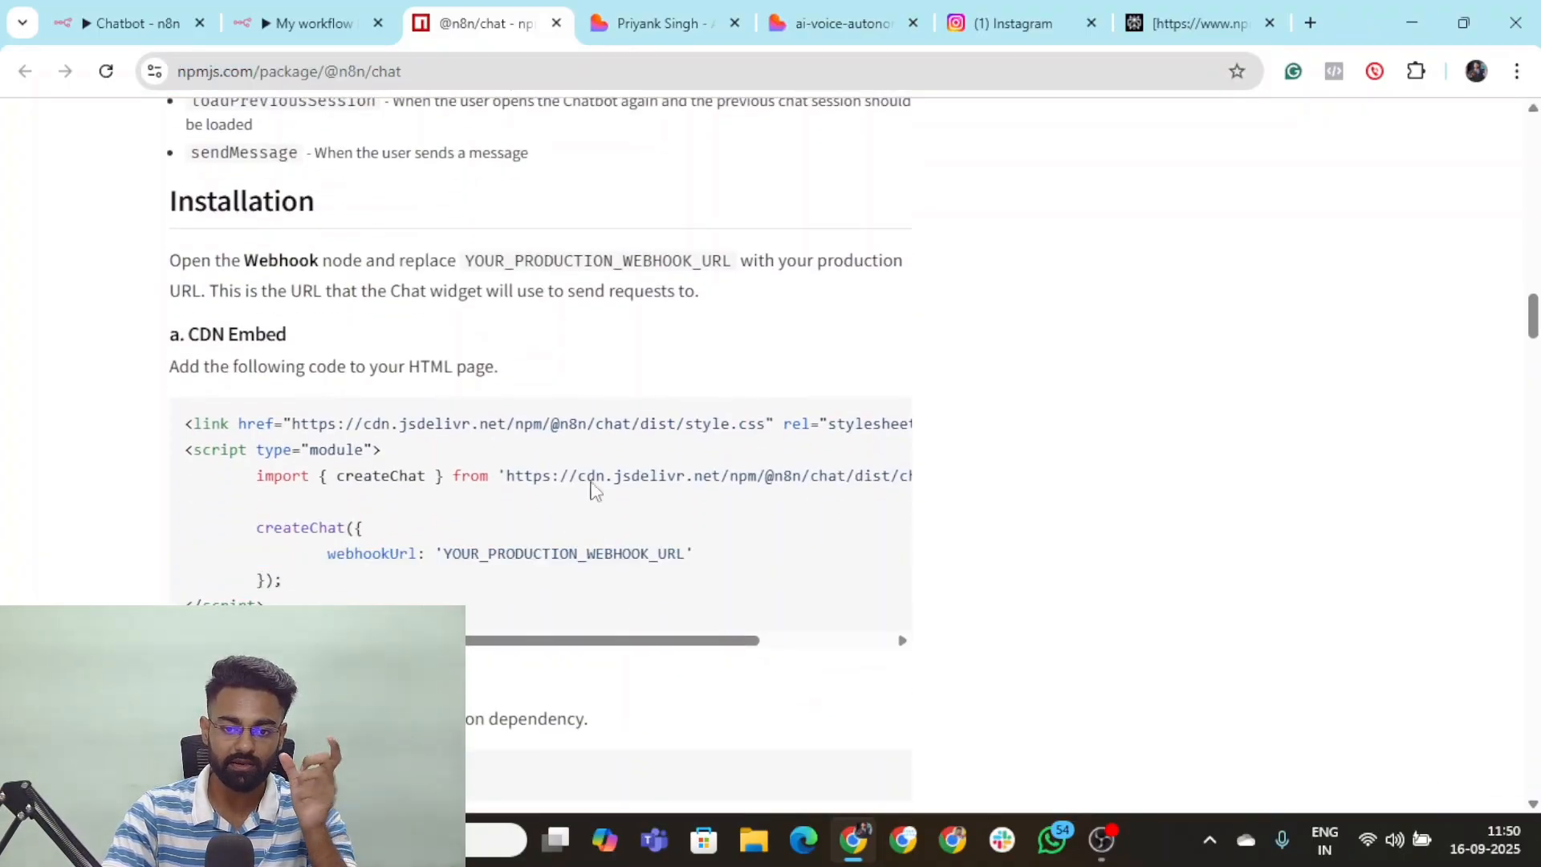
Switch to the Lovable preview tab where the themed chat widget answers with Priyank's Instagram handle
left_click(833, 23)
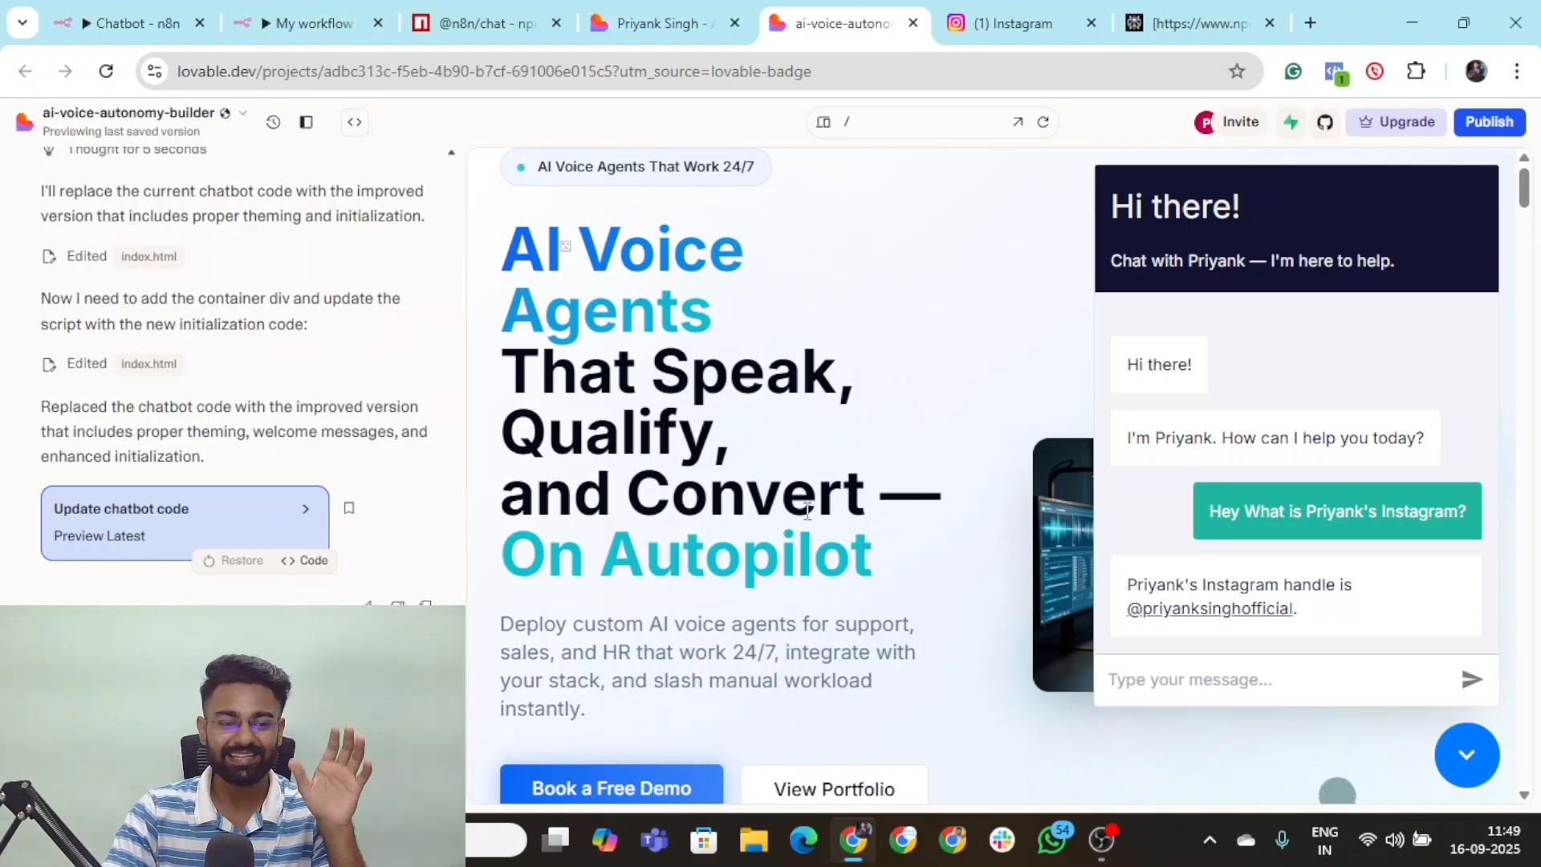